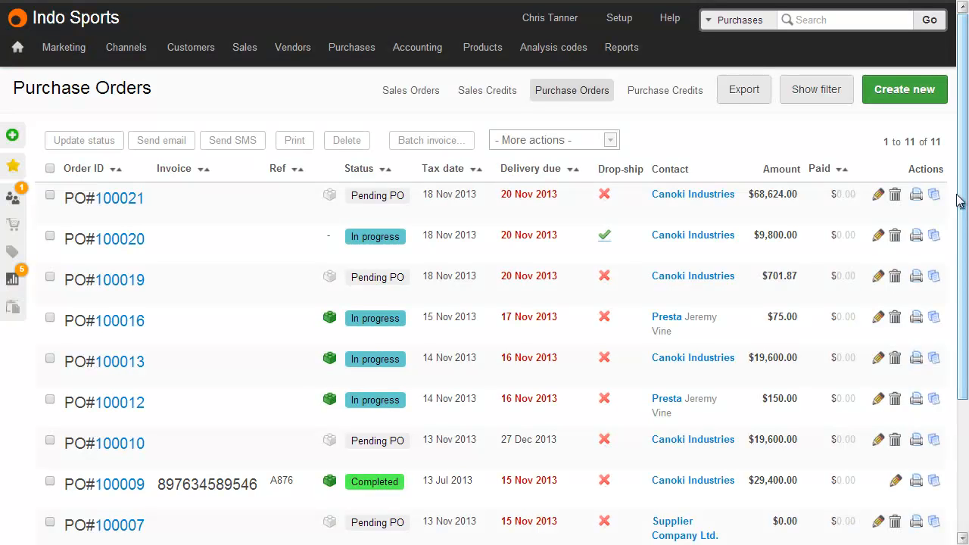
{"action": "mouse_move", "coordinate": [692, 275]}
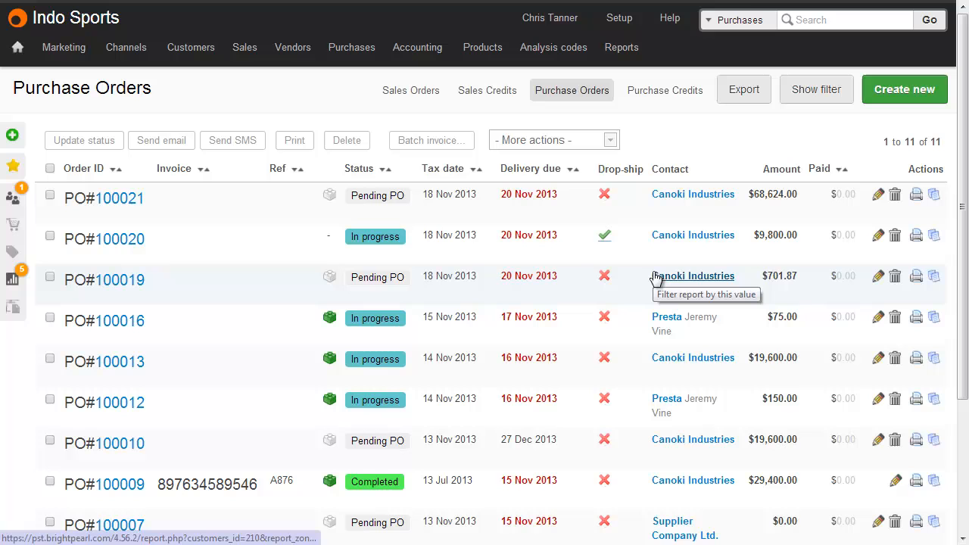
{"action": "mouse_move", "coordinate": [463, 287]}
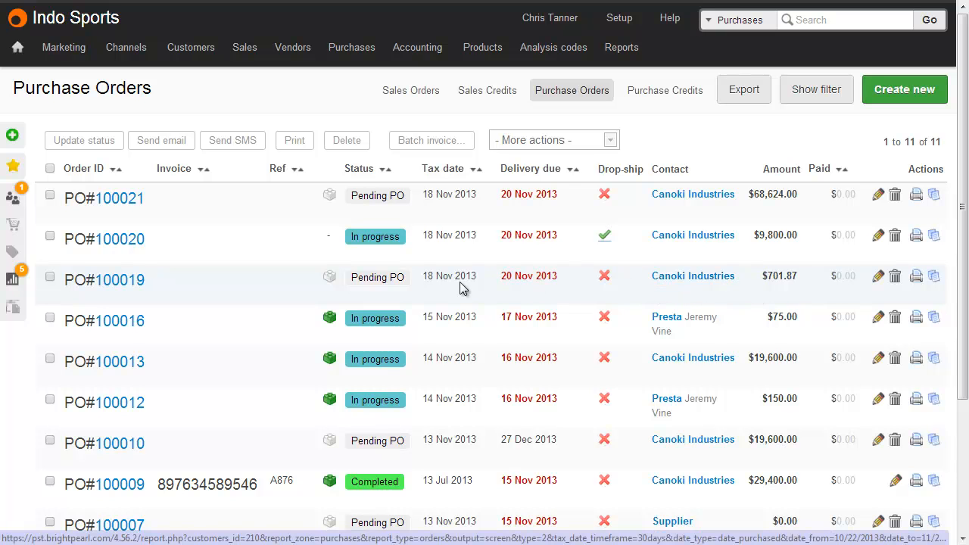
{"action": "mouse_move", "coordinate": [445, 290]}
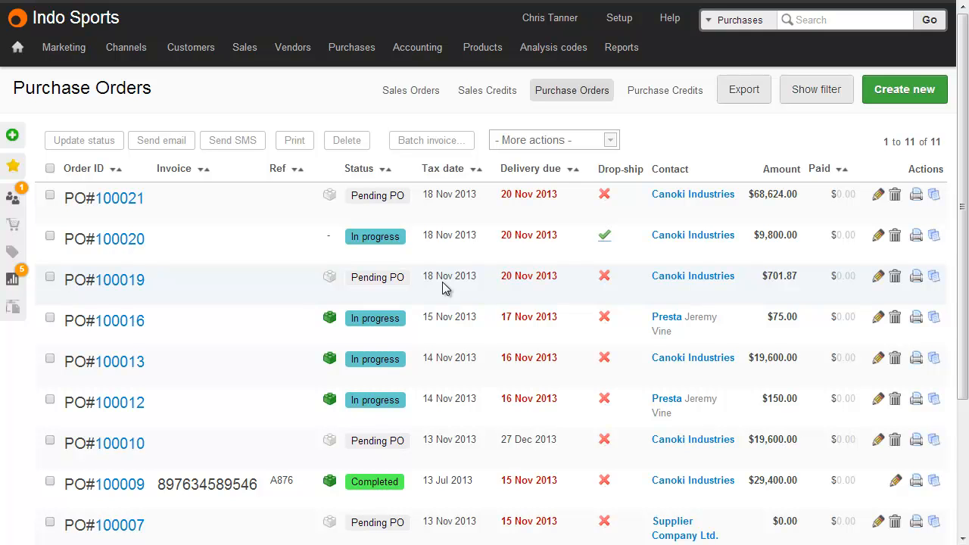
{"action": "mouse_move", "coordinate": [333, 276]}
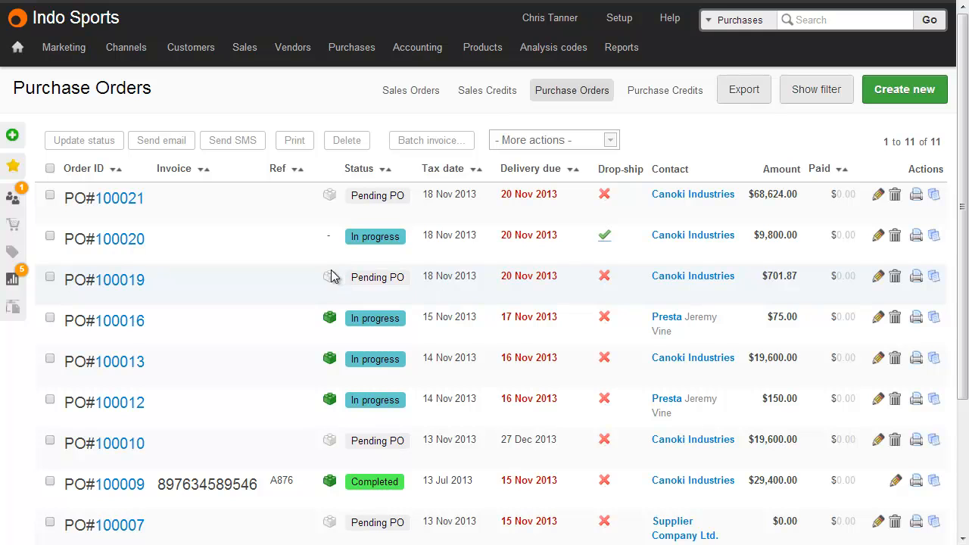
{"action": "mouse_move", "coordinate": [160, 278]}
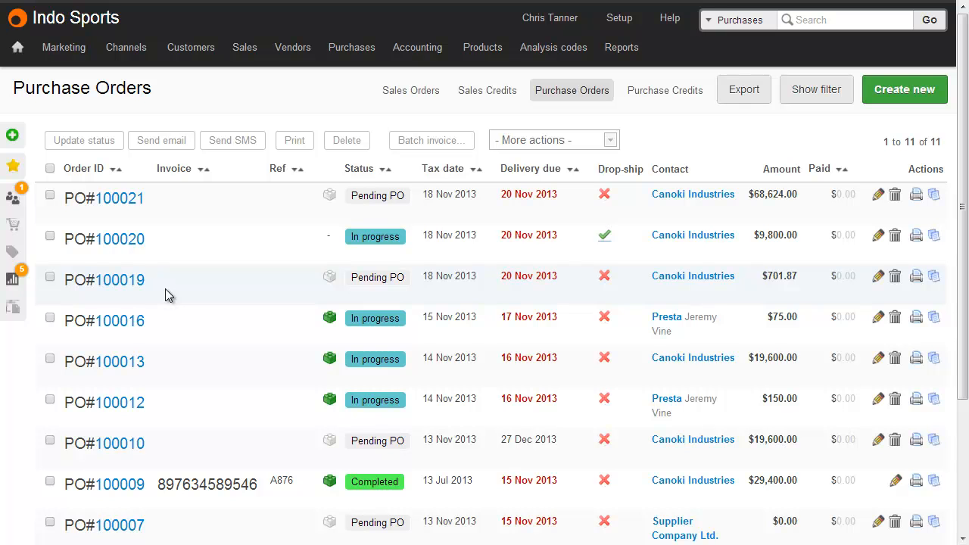
{"action": "mouse_move", "coordinate": [683, 289]}
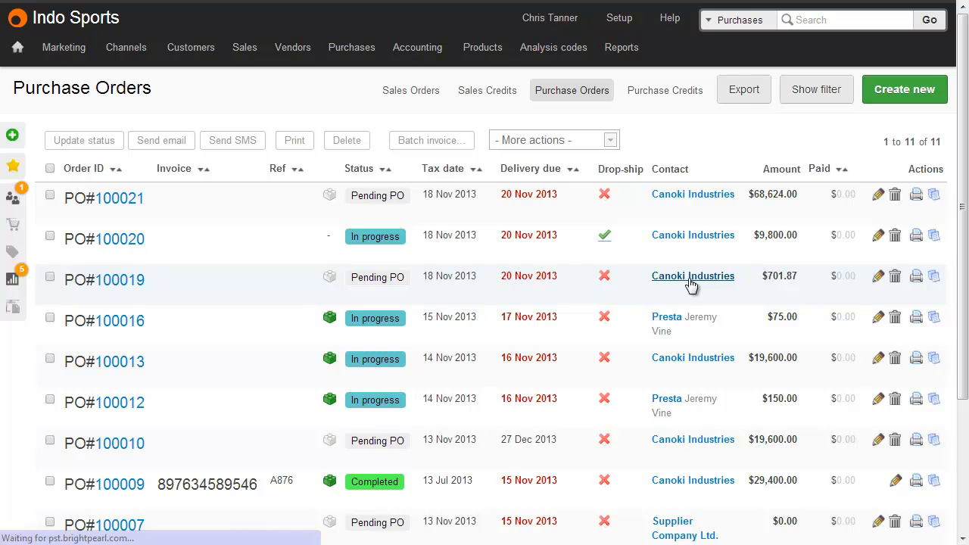
Filter the purchase orders report to the Canoki Industries vendor, showing six orders
{"action": "left_click", "coordinate": [692, 276]}
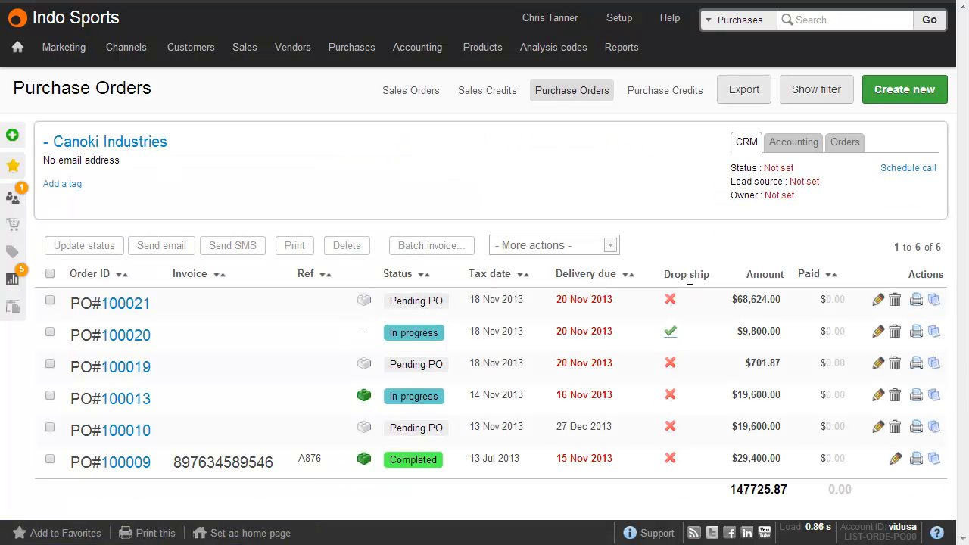
{"action": "left_click", "coordinate": [816, 89]}
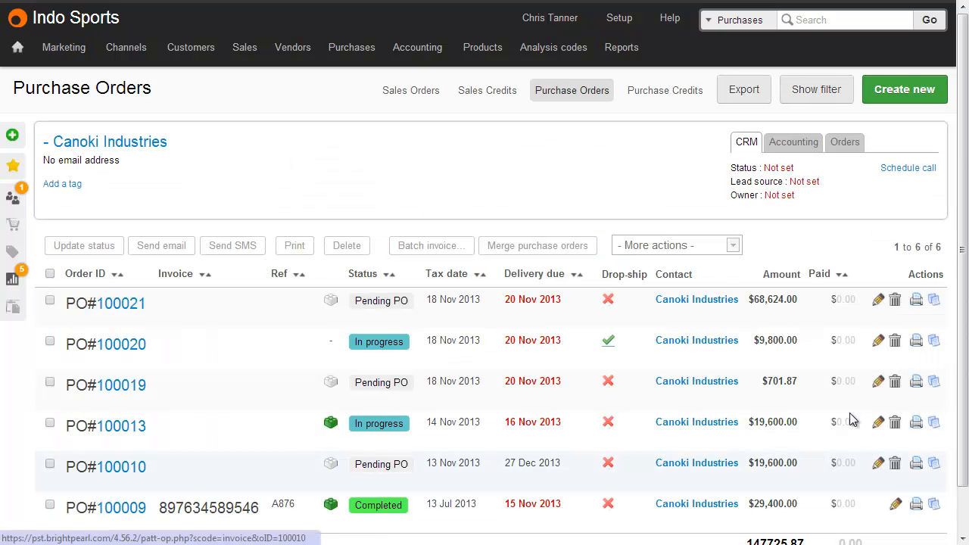
{"action": "mouse_move", "coordinate": [511, 220]}
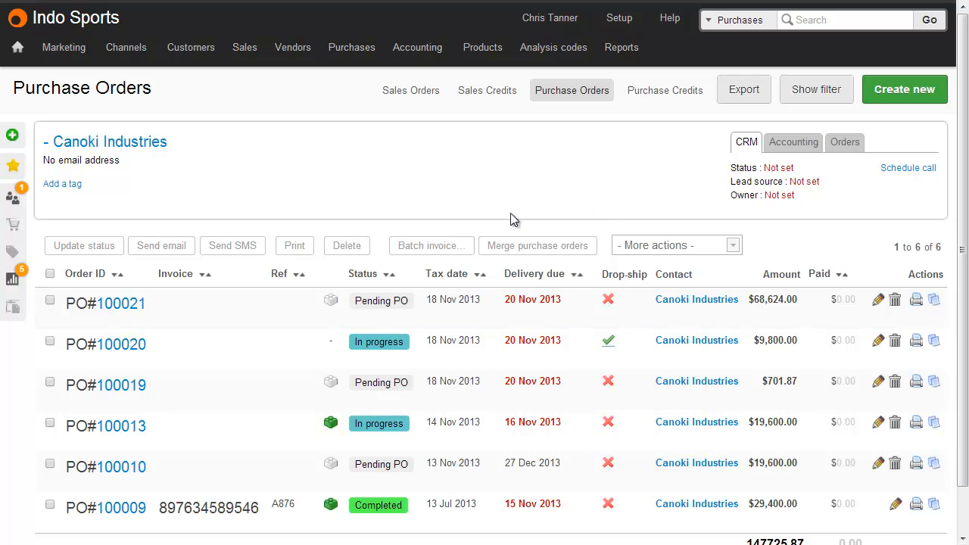
Select purchase orders 100021 and 100019 and request to merge them
{"action": "left_click", "coordinate": [50, 300]}
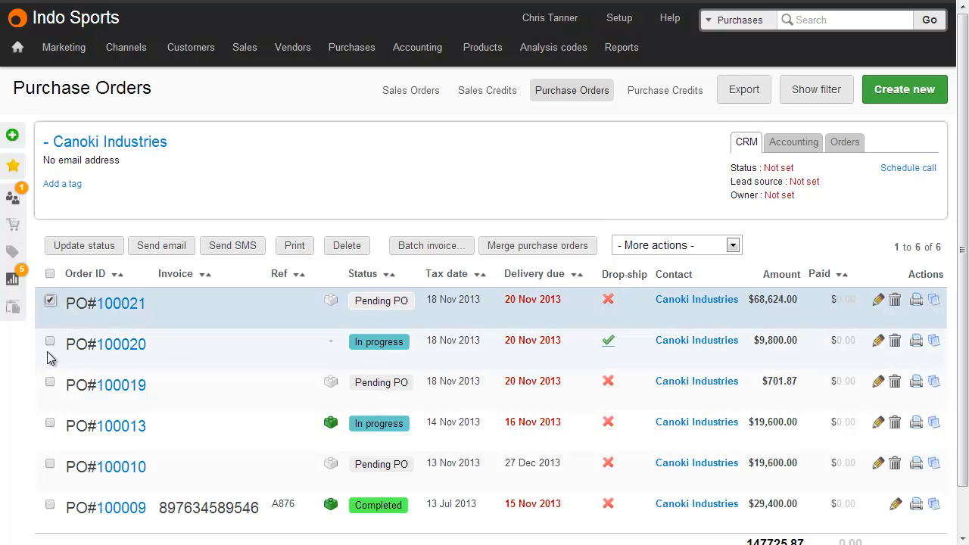
{"action": "left_click", "coordinate": [50, 381]}
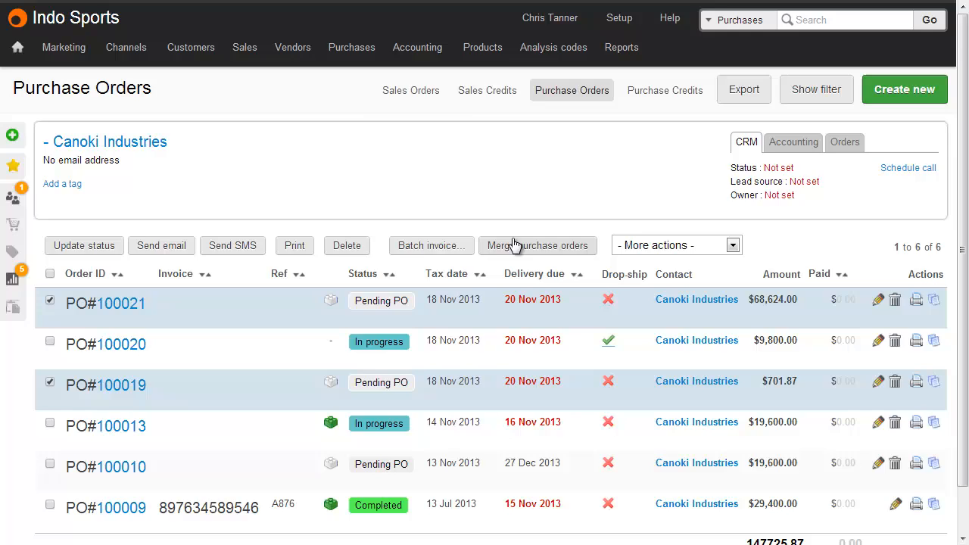
{"action": "left_click", "coordinate": [538, 245]}
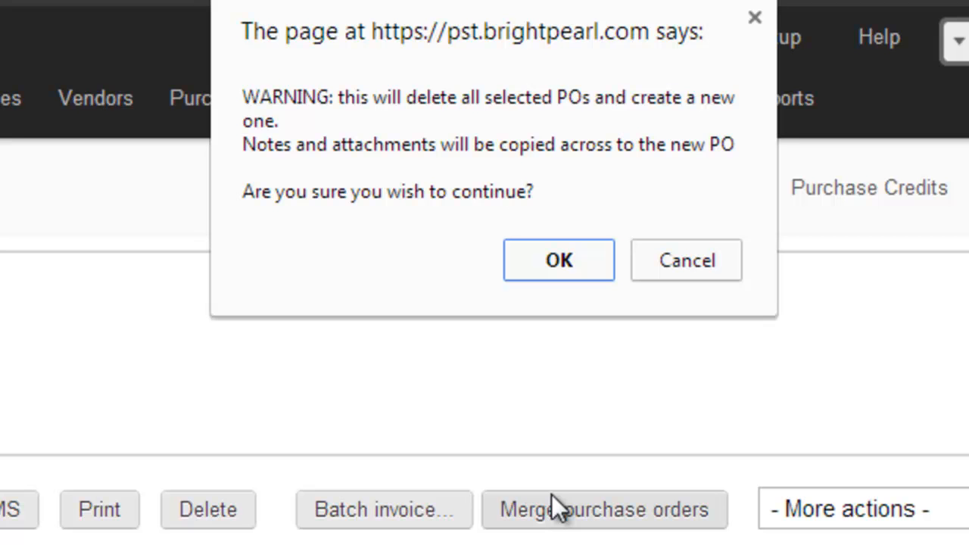
Confirm the merge and review the combined products on new PO 100026
{"action": "left_click", "coordinate": [558, 259]}
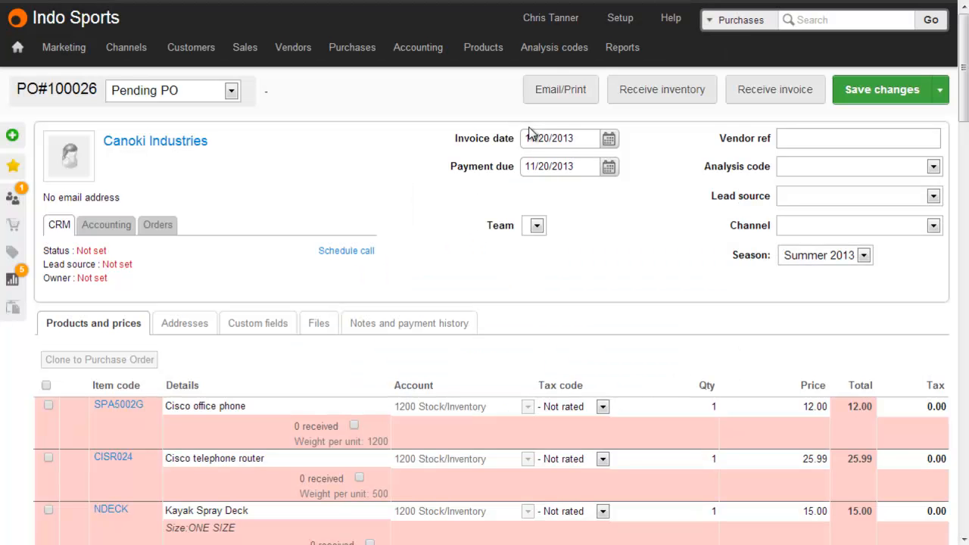
{"action": "scroll", "scroll_direction": "down", "scroll_amount": 3}
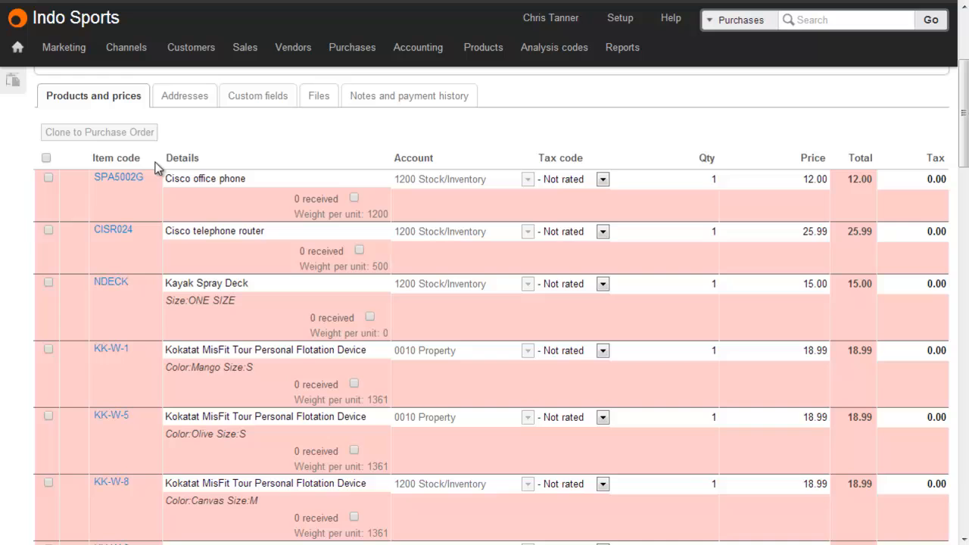
Open Setup: Orders to see product/item display order set to SKU
{"action": "left_click", "coordinate": [619, 17]}
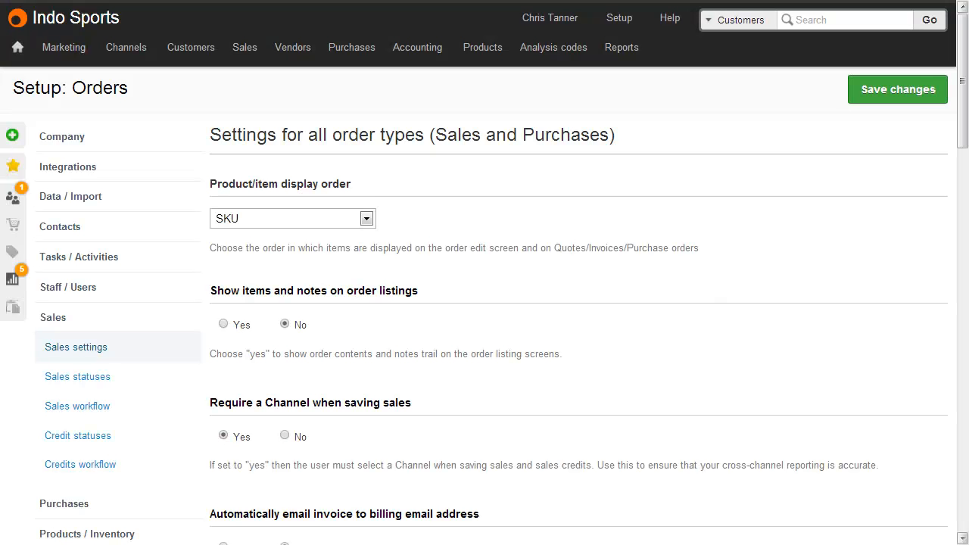
{"action": "mouse_move", "coordinate": [652, 70]}
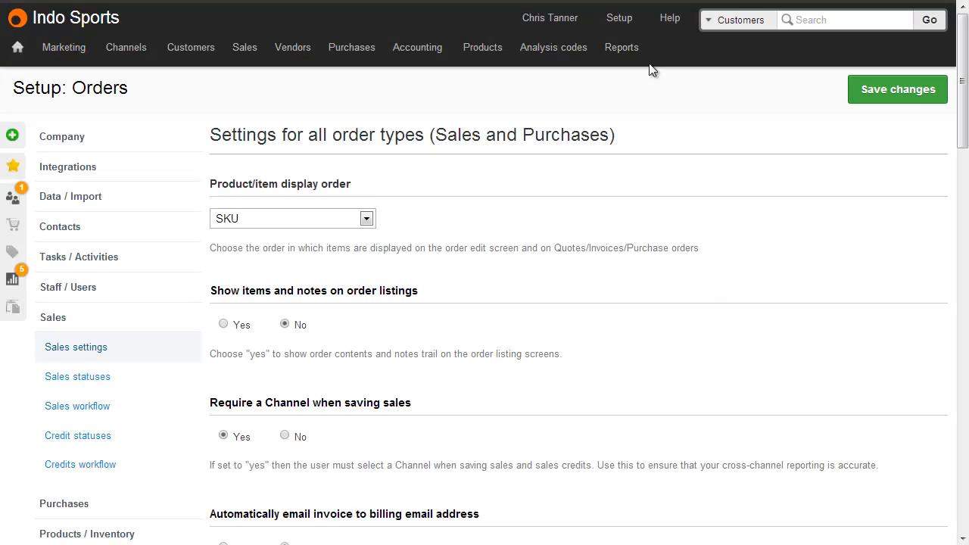
{"action": "mouse_move", "coordinate": [162, 354]}
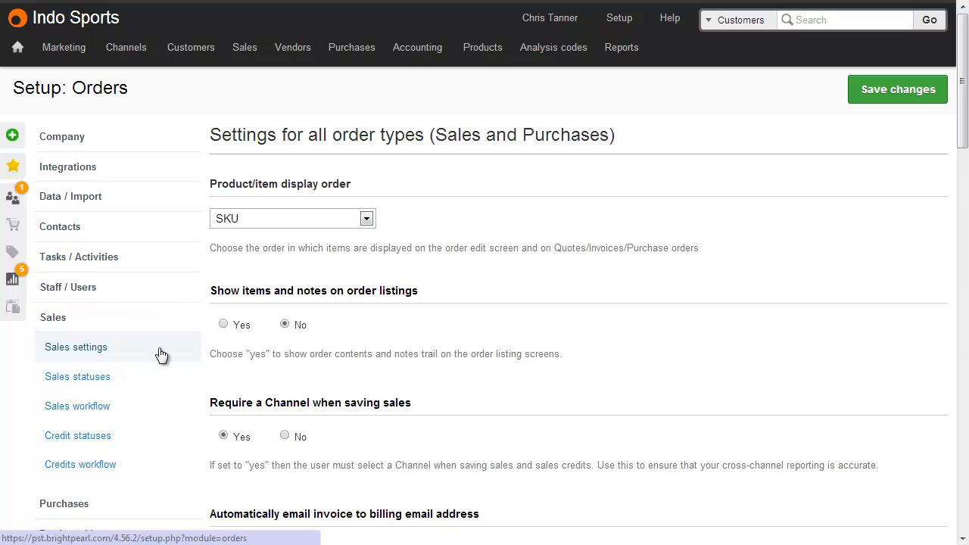